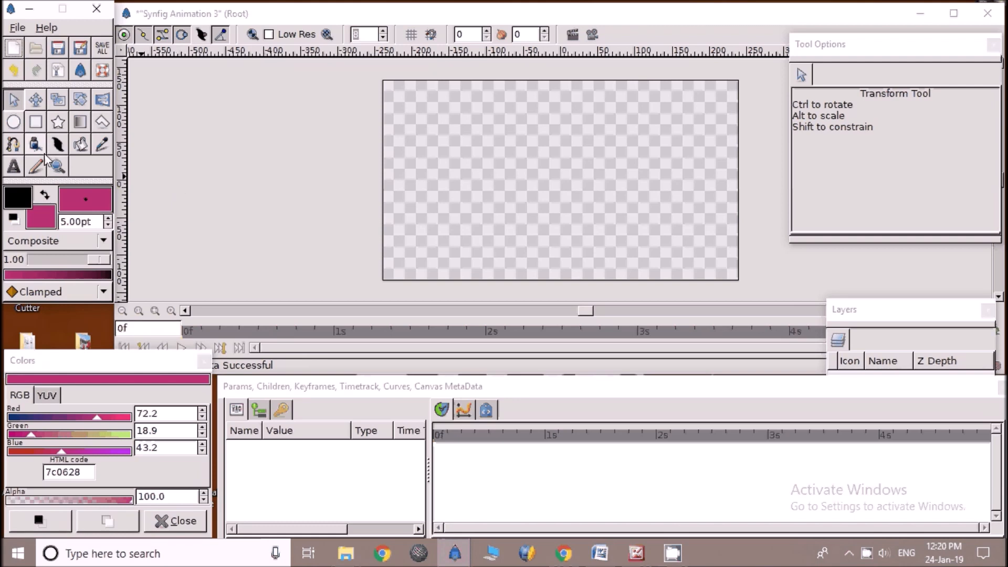
# - Activate the BLine tool with outline creation enabled
pyautogui.click(12, 143)
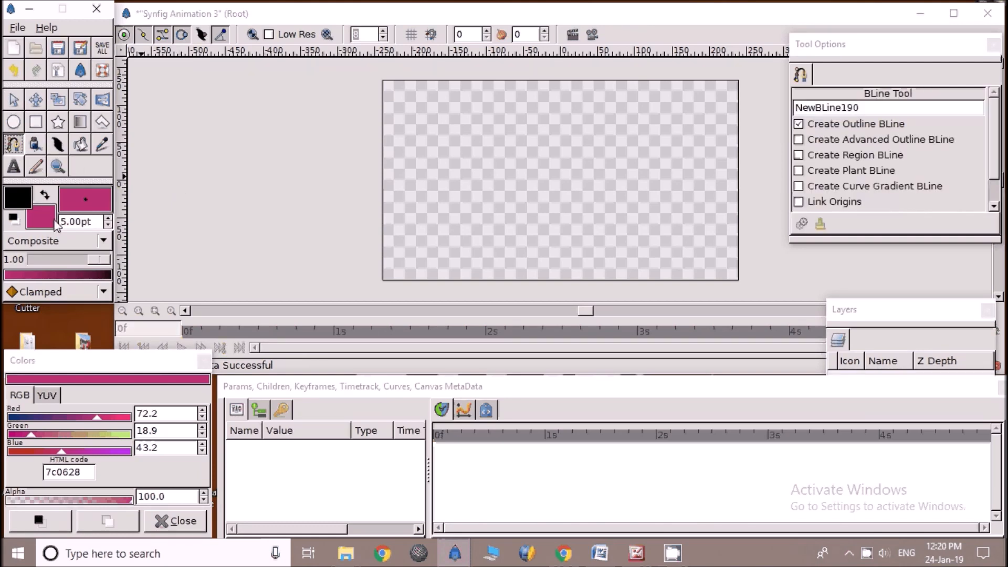
pyautogui.moveTo(107, 222)
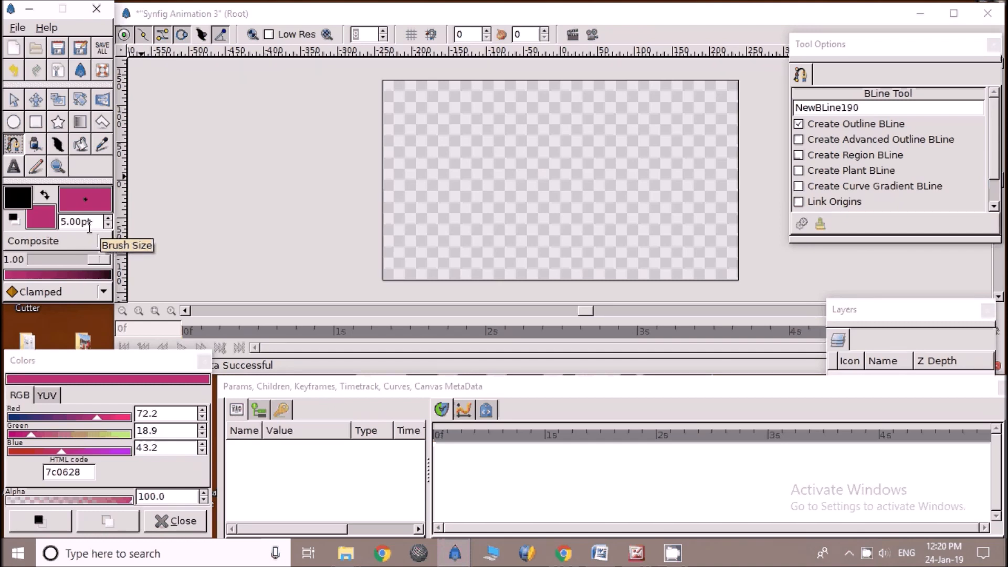
pyautogui.moveTo(16, 197)
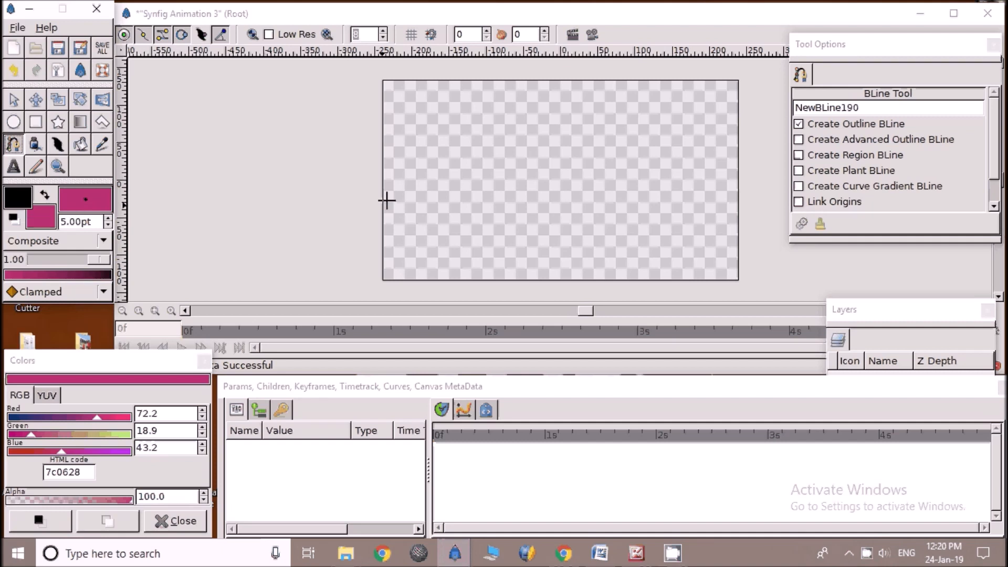
pyautogui.moveTo(408, 170)
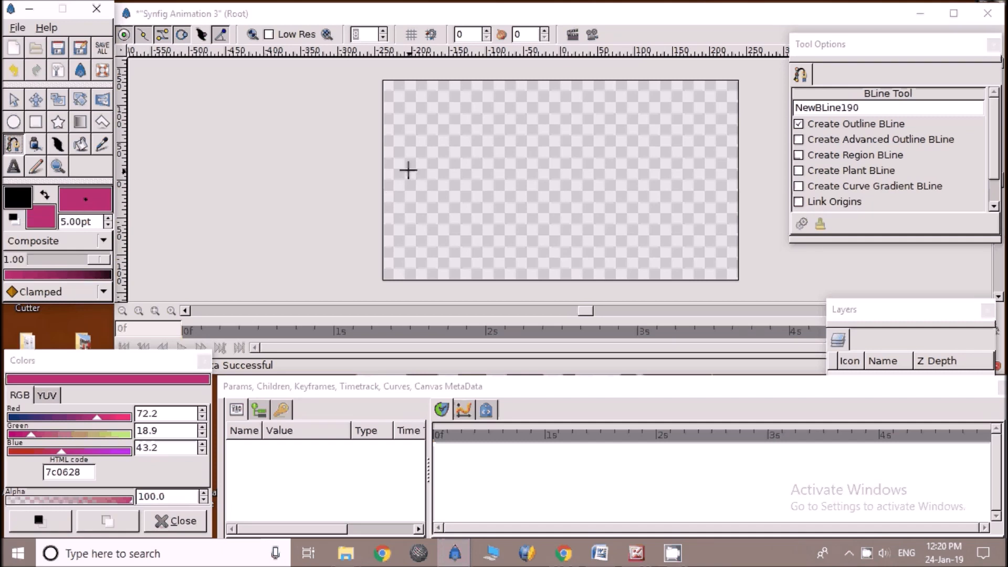
# - Place the hexagon's corner points on the canvas and close the path into a loop
pyautogui.moveTo(409, 170); pyautogui.dragTo(458, 117)
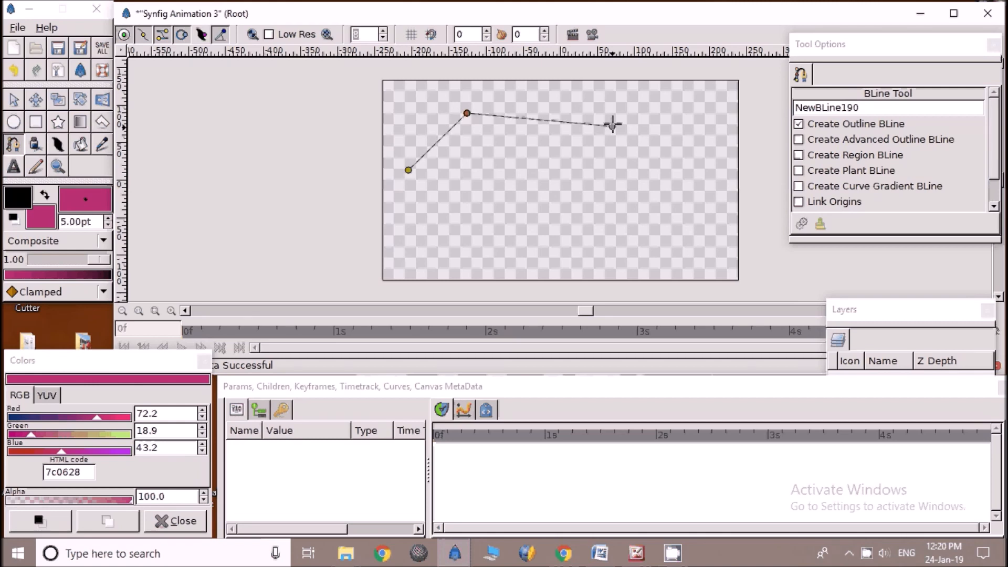
pyautogui.click(631, 113)
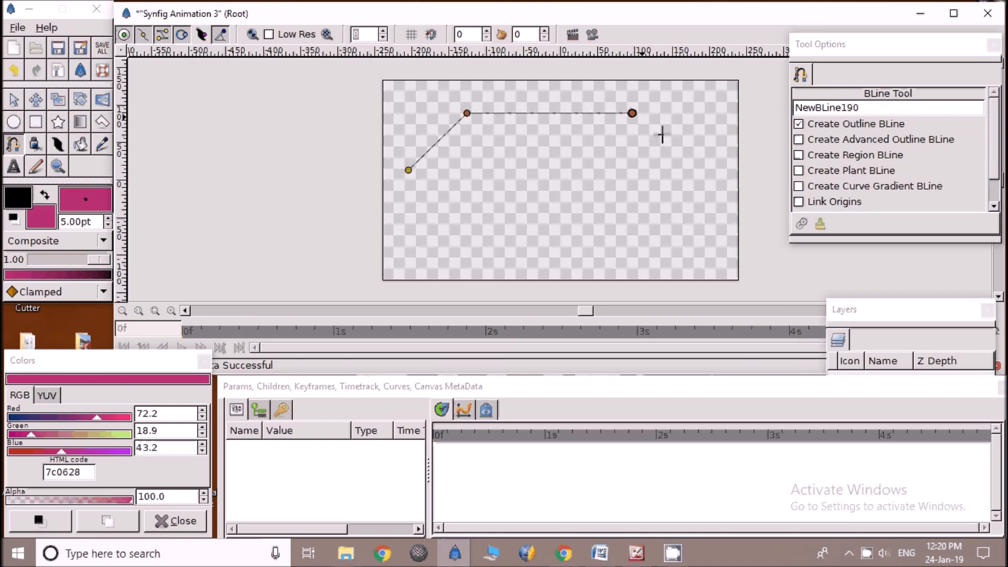
pyautogui.click(689, 173)
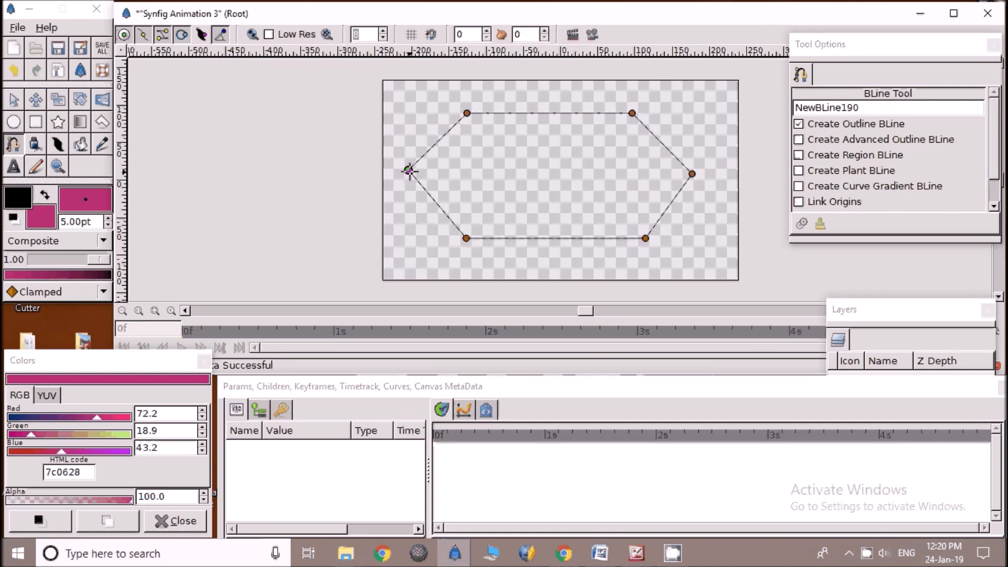
pyautogui.rightClick(408, 174)
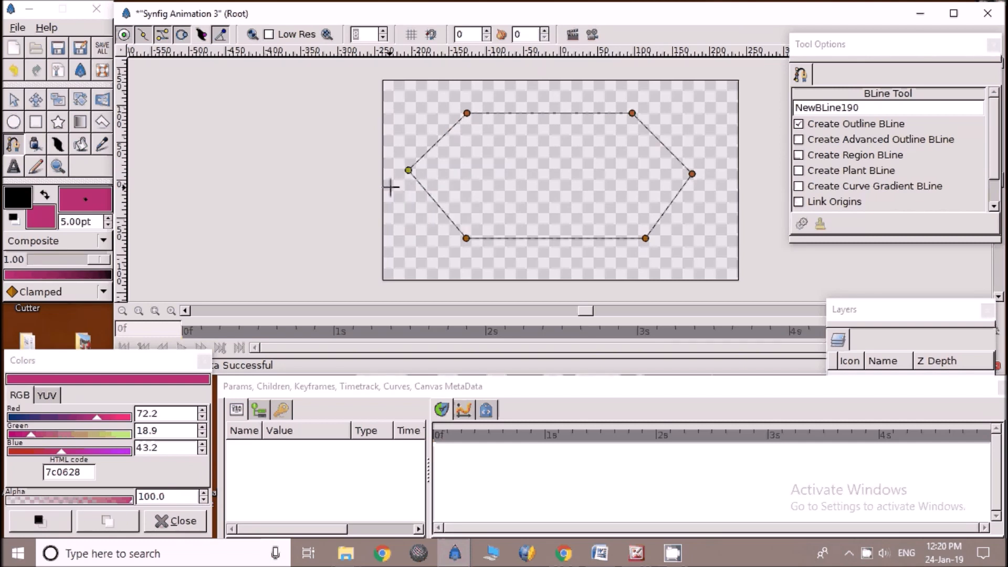
pyautogui.moveTo(20, 184)
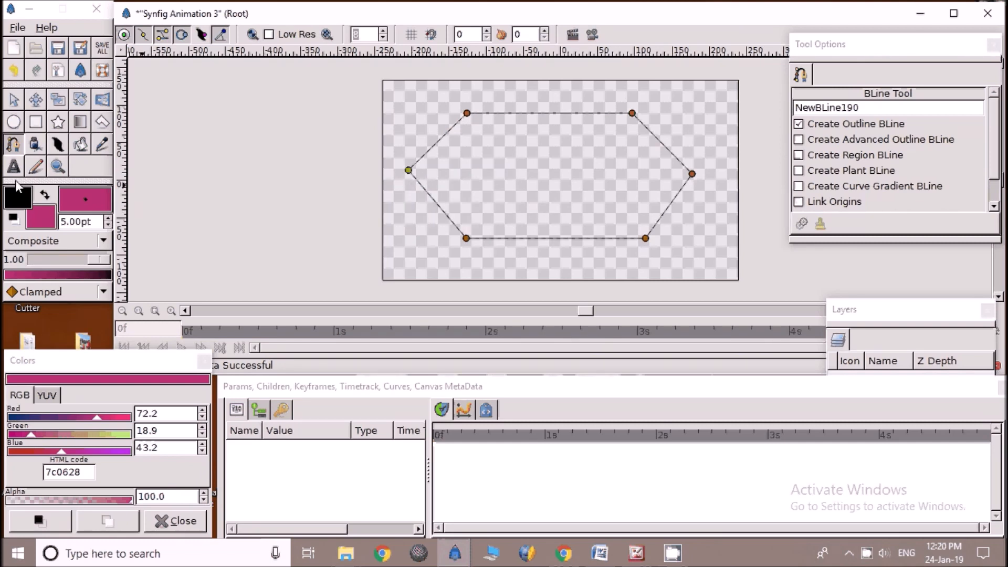
# - Finish the hexagon as a black outline layer and switch to the Circle tool
pyautogui.click(12, 102)
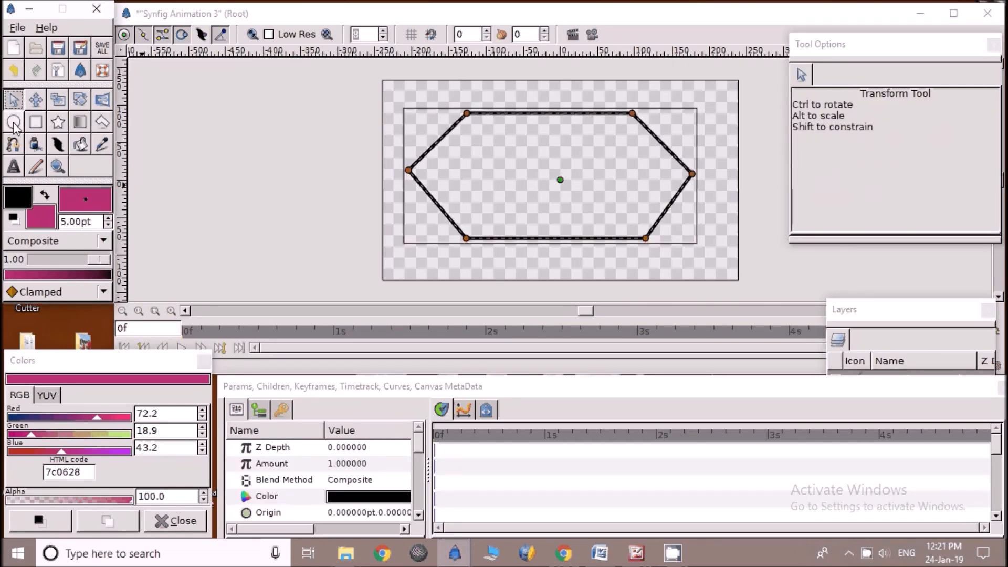
pyautogui.moveTo(12, 124)
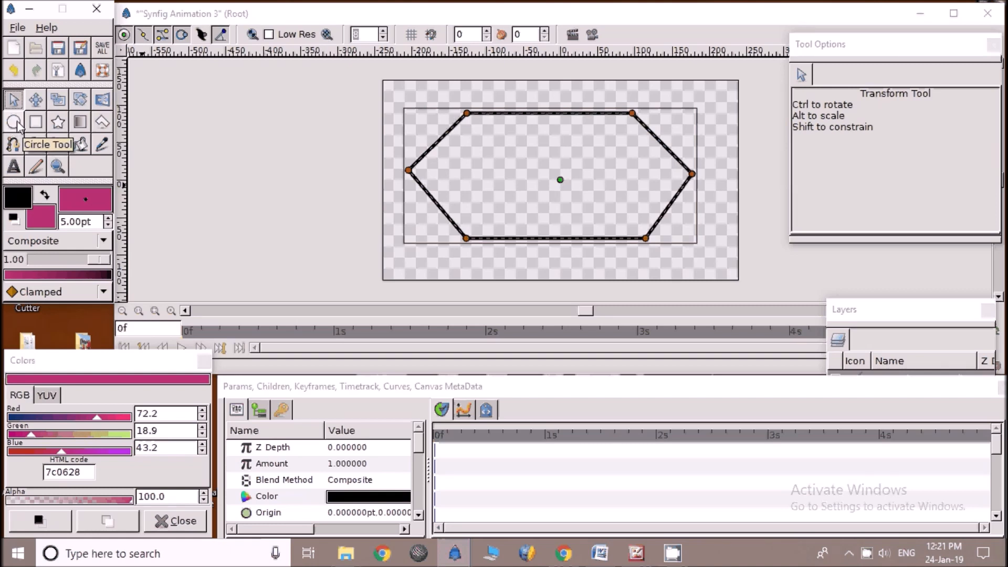
pyautogui.click(11, 122)
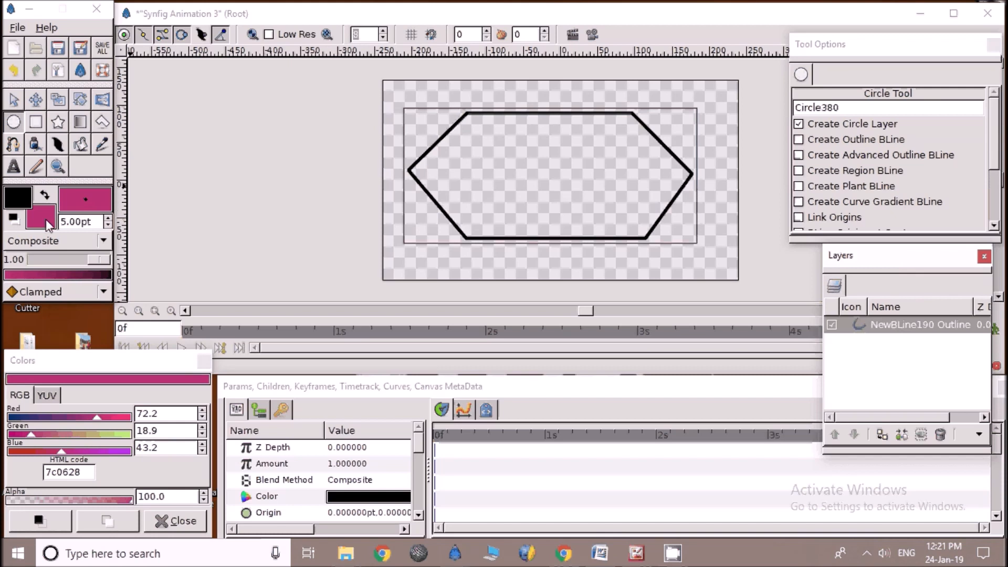
pyautogui.moveTo(40, 220)
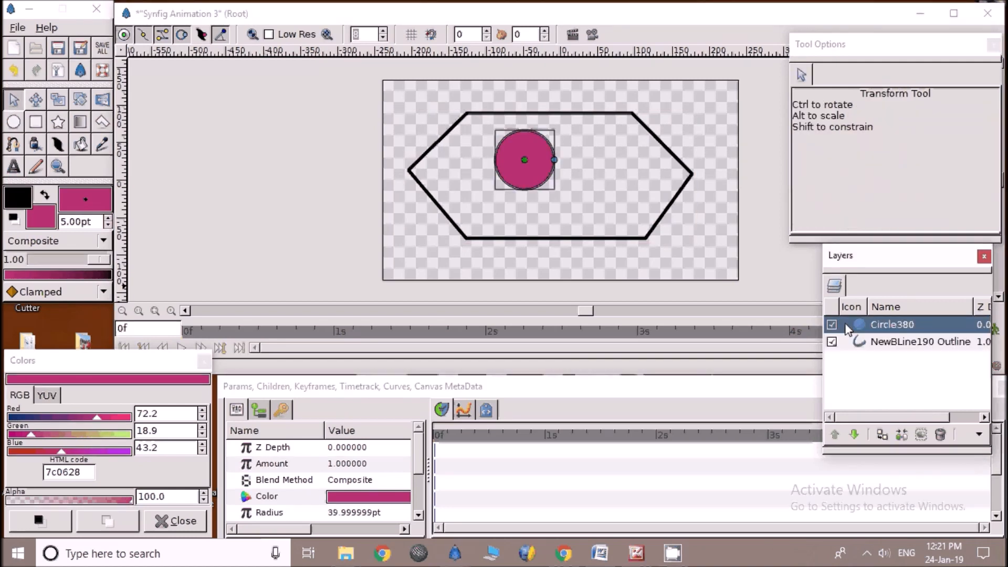
# - Add a Rotate transform layer above the Circle380 layer
pyautogui.rightClick(891, 324)
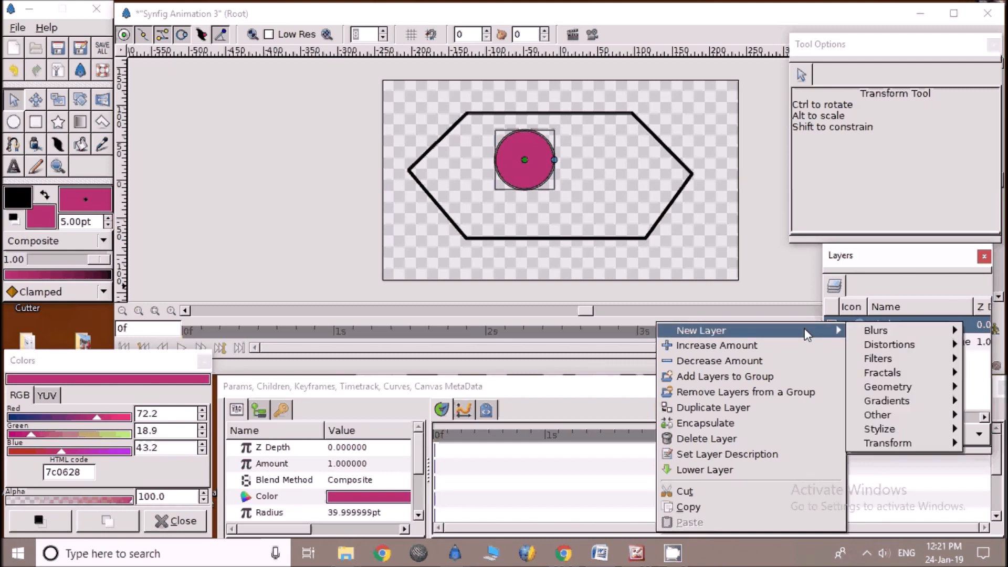
pyautogui.moveTo(888, 443)
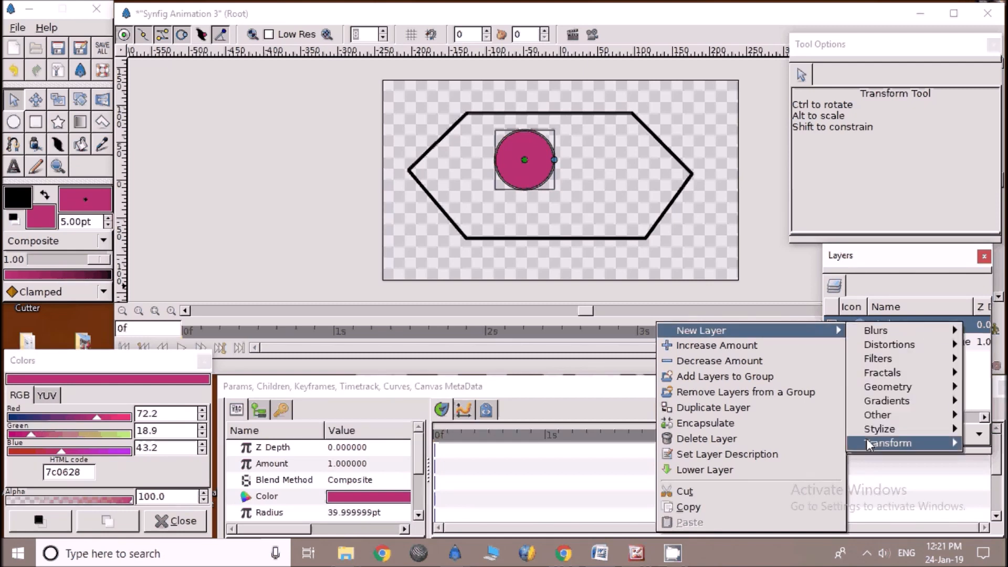
pyautogui.moveTo(888, 444)
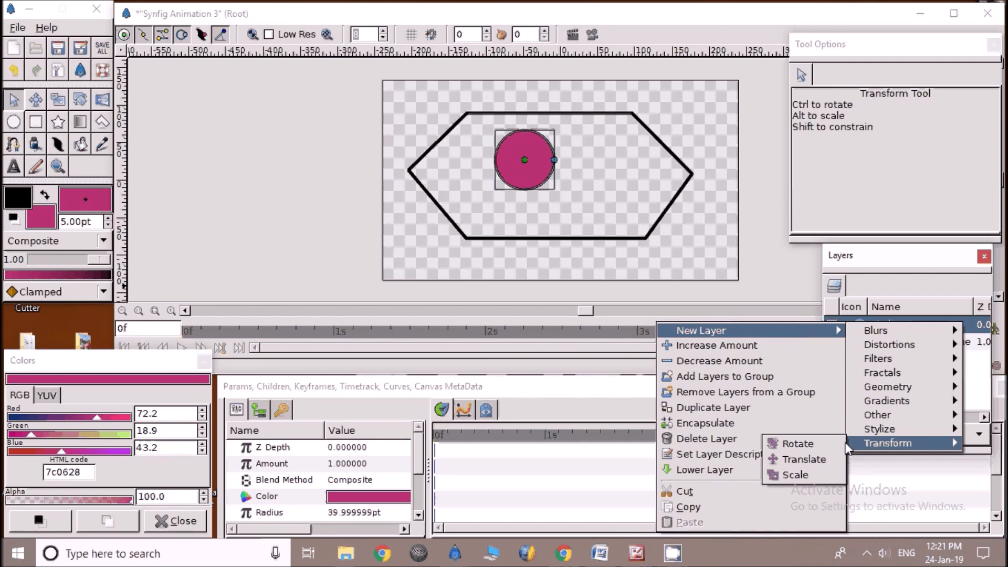
pyautogui.click(792, 443)
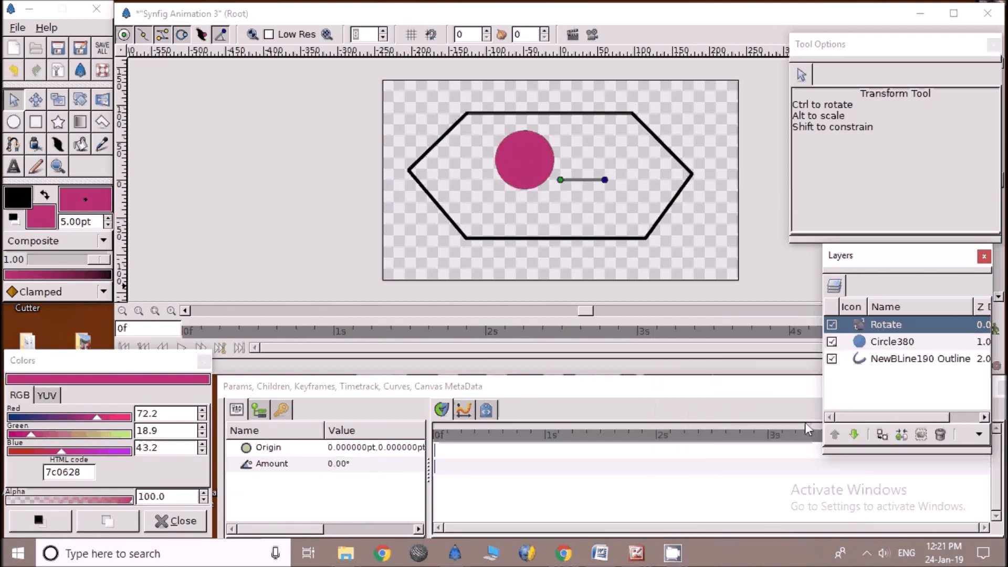
pyautogui.moveTo(779, 284)
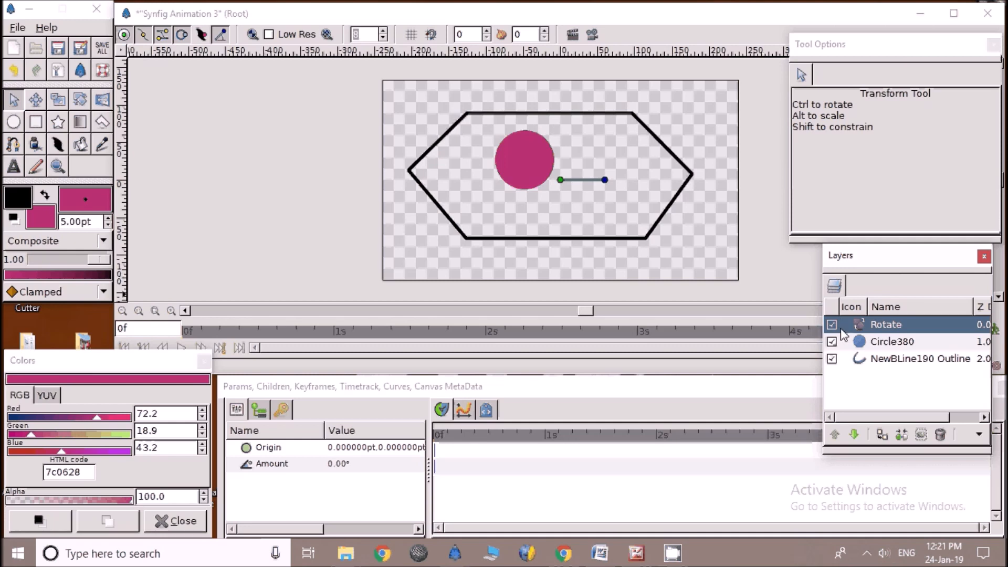
pyautogui.moveTo(852, 343)
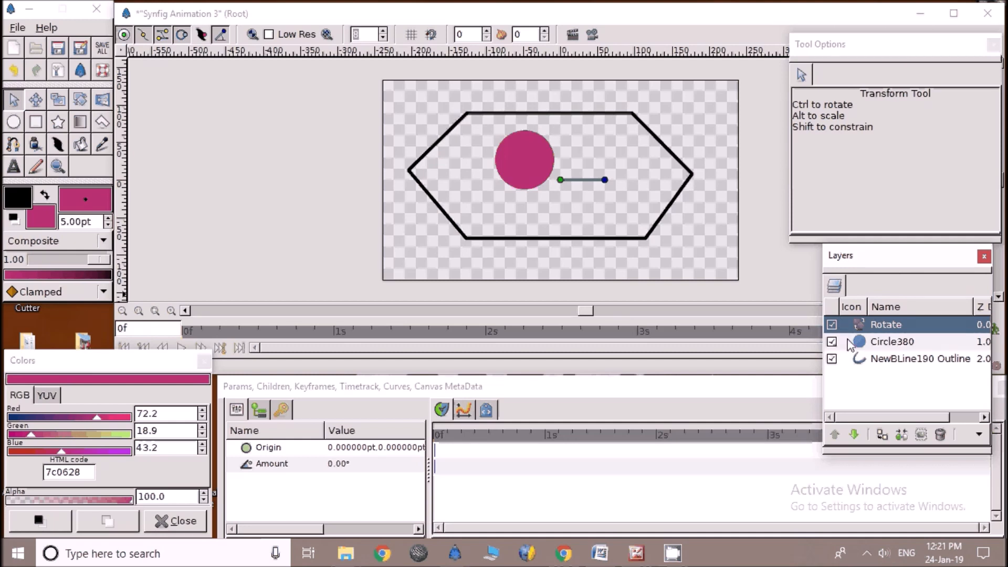
# - Select both layers and move the circle's centre onto the rotation origin
pyautogui.click(893, 343)
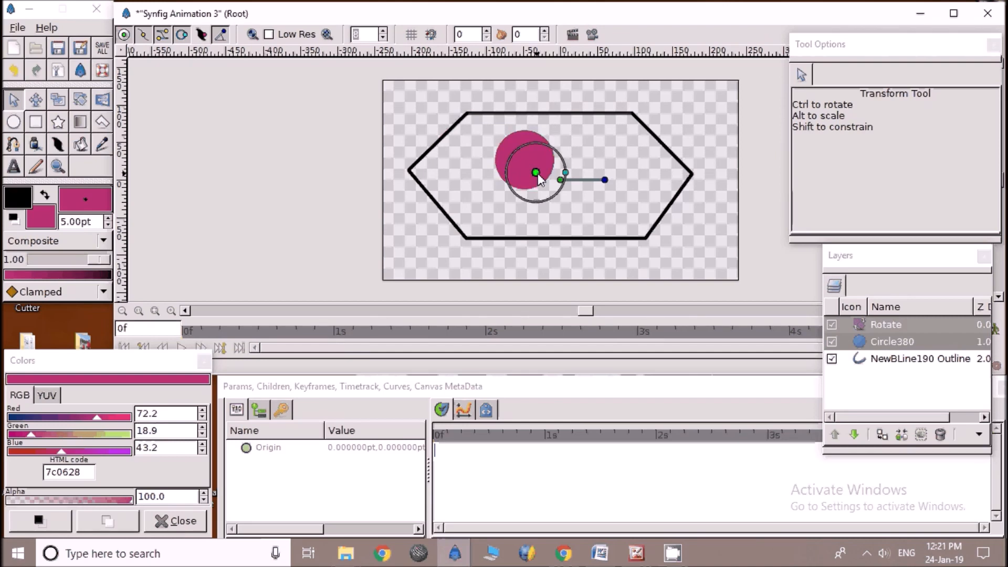
pyautogui.moveTo(535, 174); pyautogui.dragTo(550, 180)
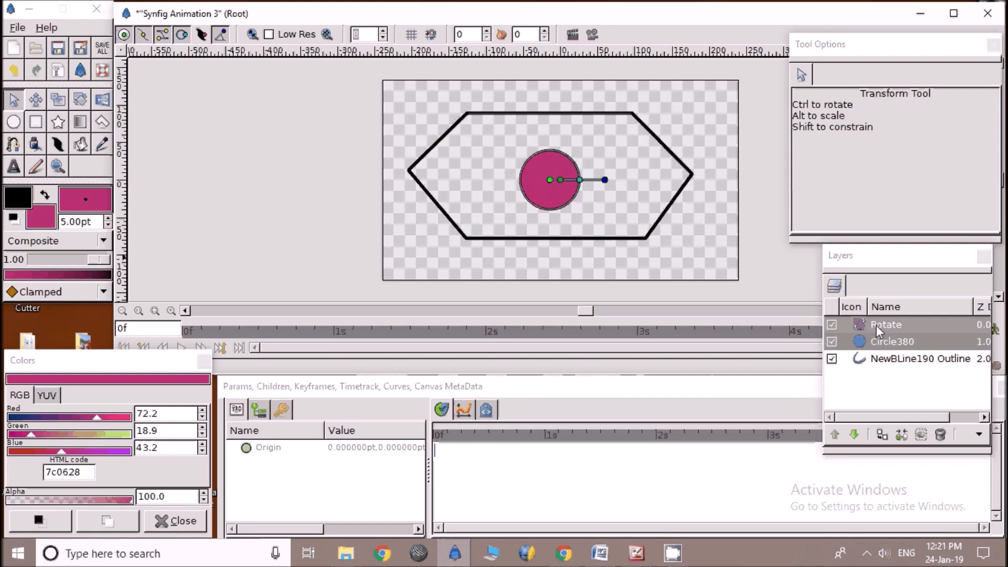
# - Encapsulate the Rotate and Circle380 layers into an Inline Canvas
pyautogui.click(887, 324)
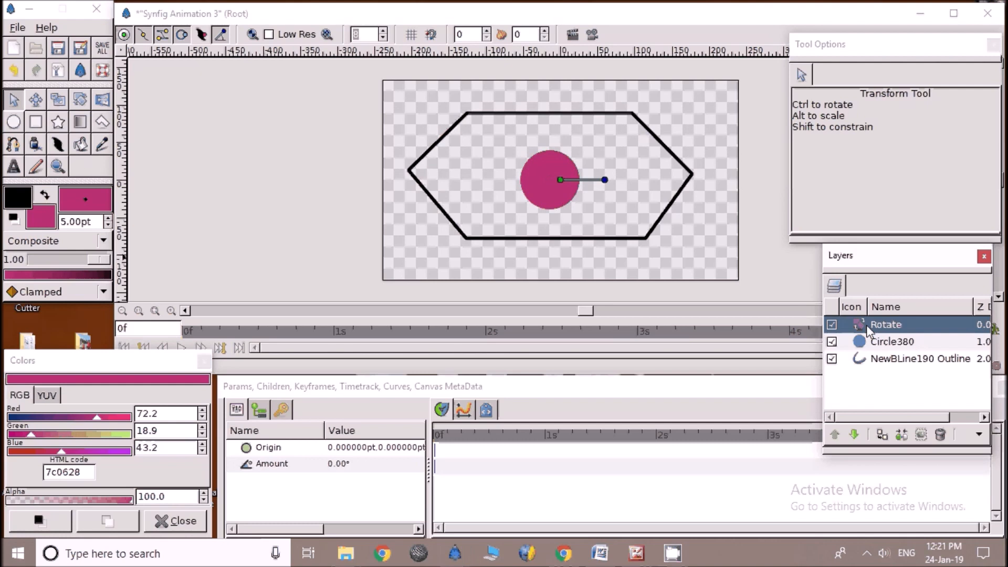
pyautogui.click(890, 342)
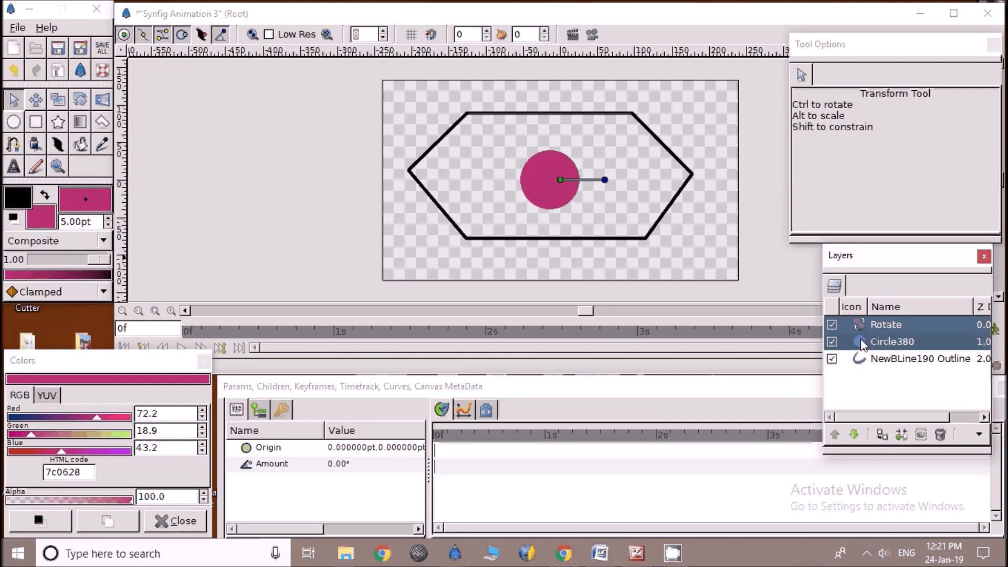
pyautogui.click(885, 324)
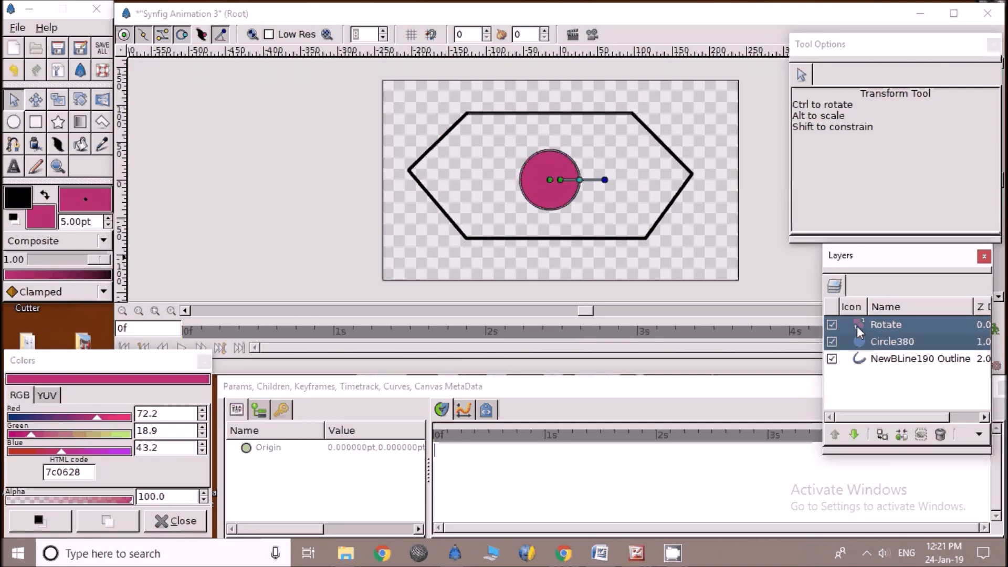
pyautogui.rightClick(884, 324)
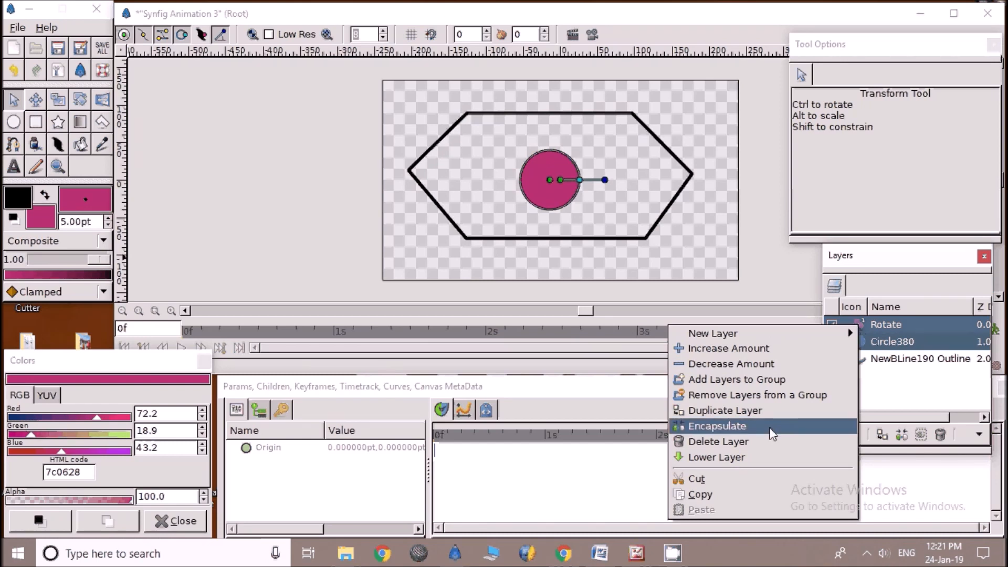
pyautogui.click(717, 427)
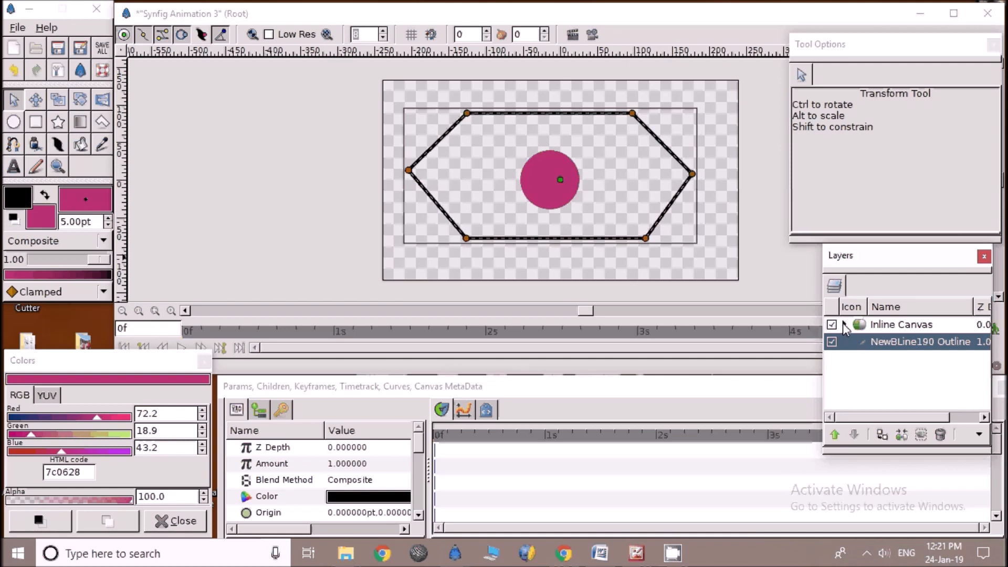
# - Expand the new Inline Canvas group and select it
pyautogui.click(846, 324)
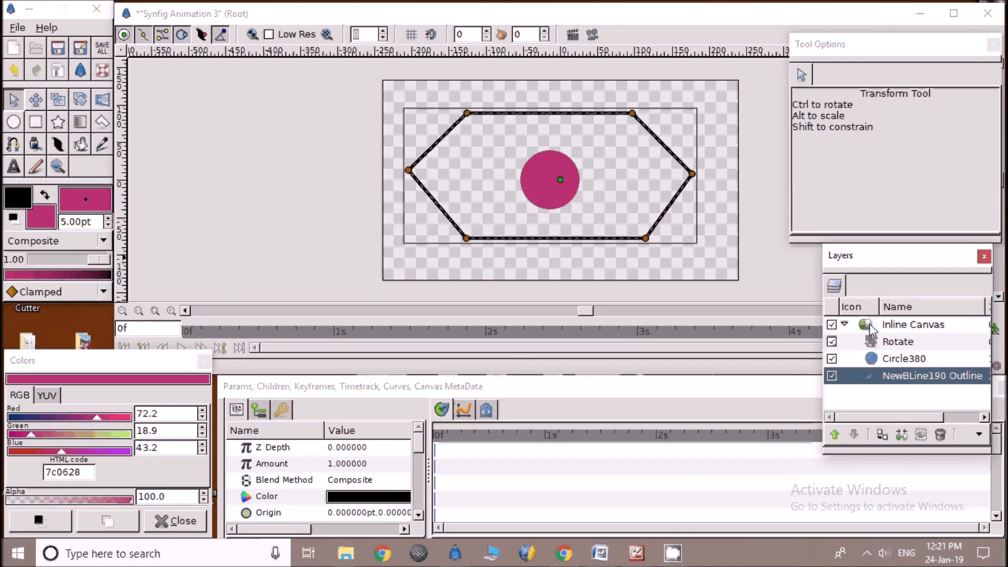
pyautogui.click(911, 324)
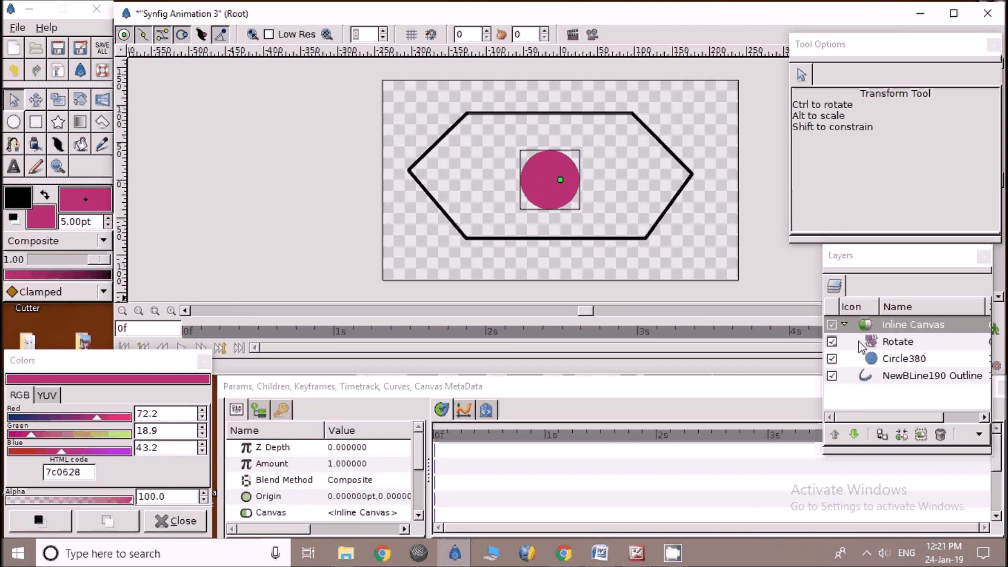
# - Link the Inline Canvas origin to the hexagon outline via Link to BLine
pyautogui.click(897, 341)
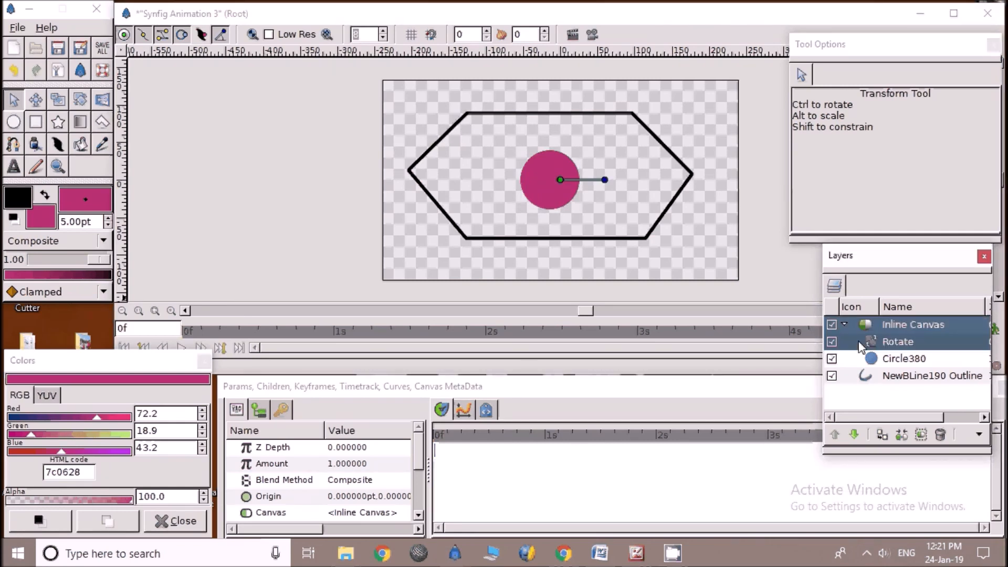
pyautogui.click(898, 342)
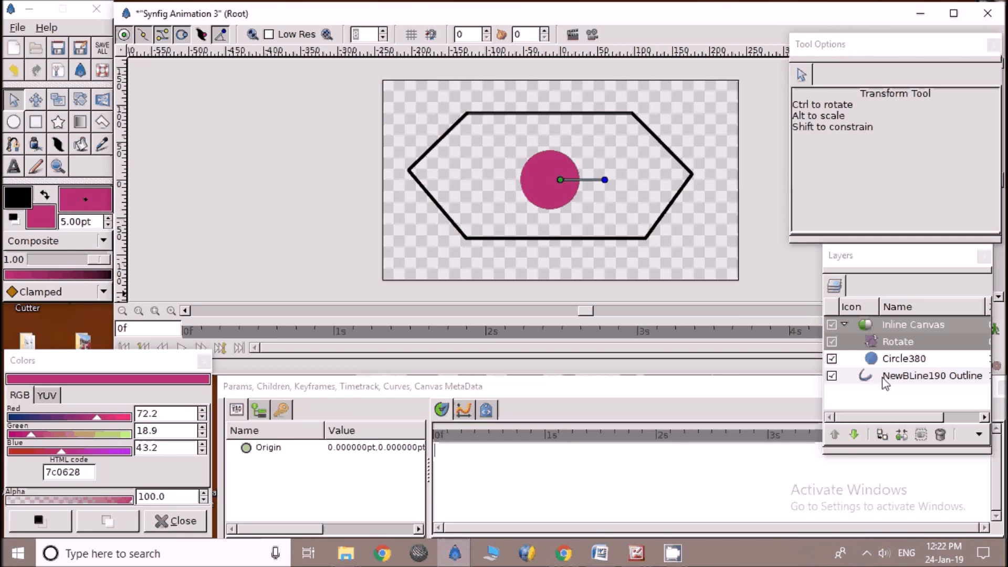
pyautogui.click(932, 375)
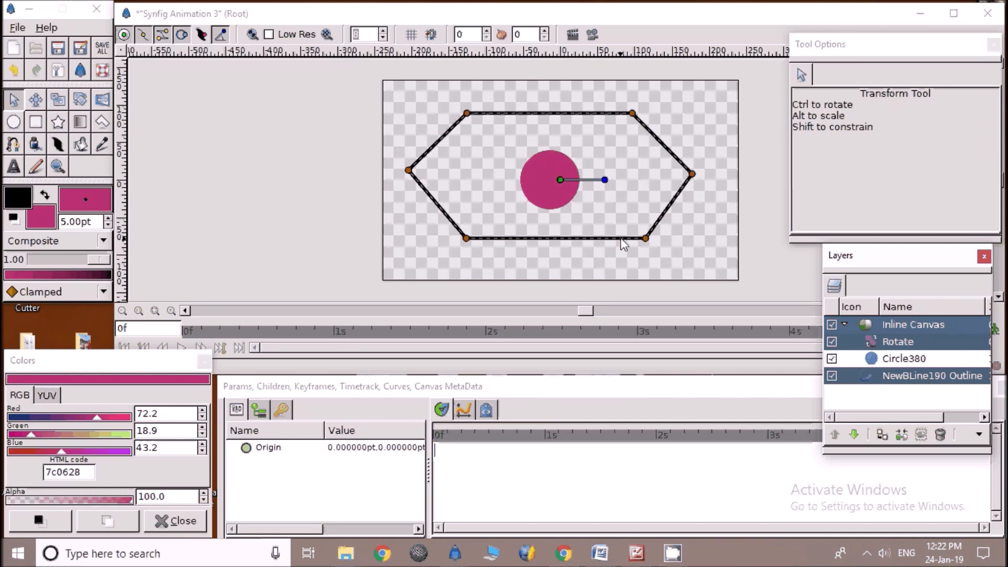
pyautogui.rightClick(622, 244)
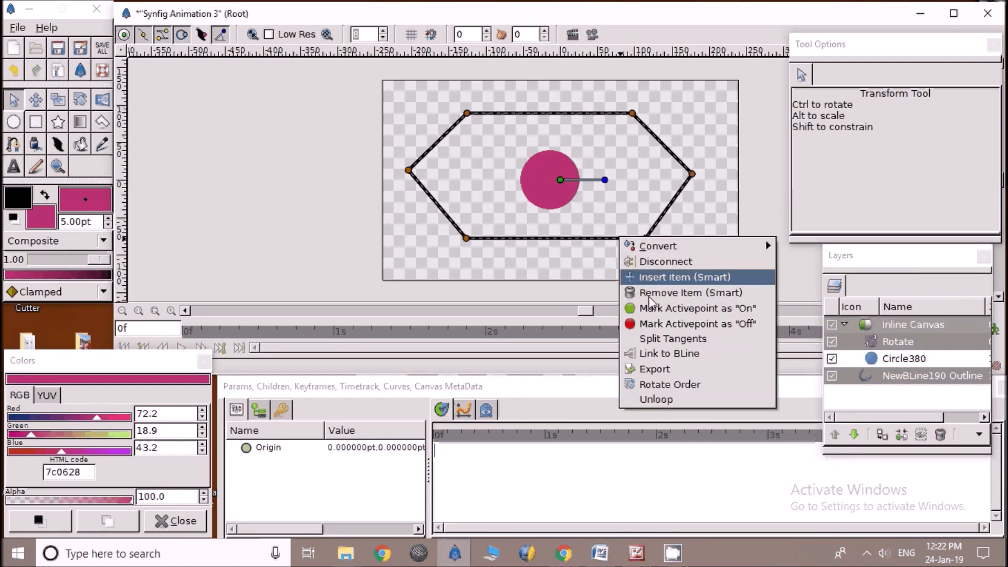
pyautogui.click(668, 277)
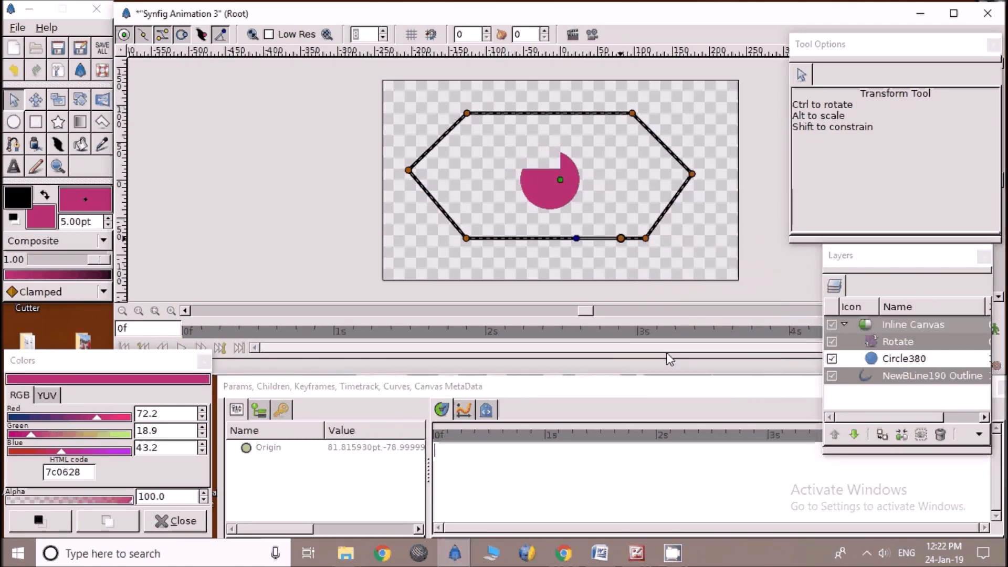
# - Move the linked origin onto the hexagon's lower-right edge and select the Rotate layer
pyautogui.moveTo(559, 180); pyautogui.dragTo(621, 239)
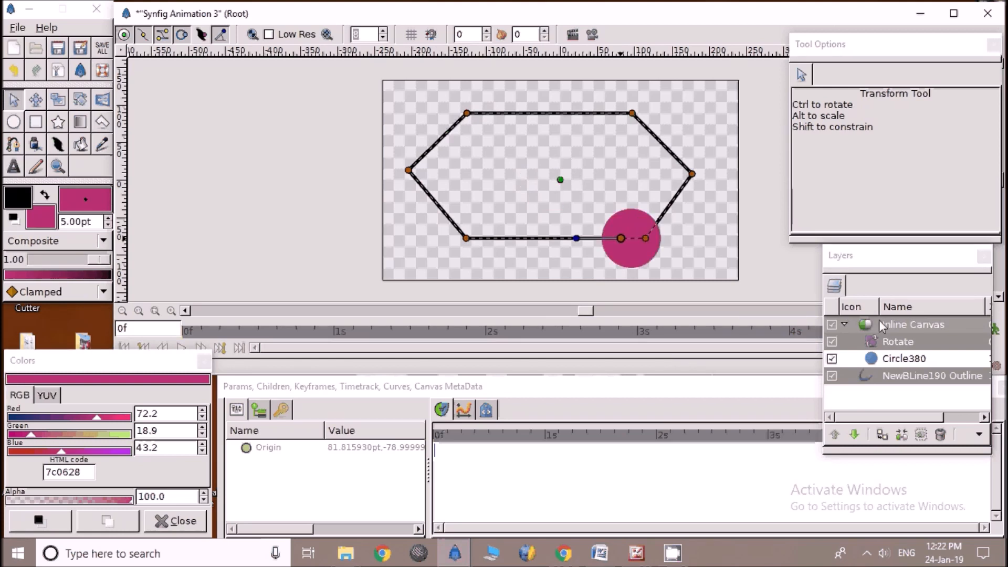
pyautogui.click(913, 325)
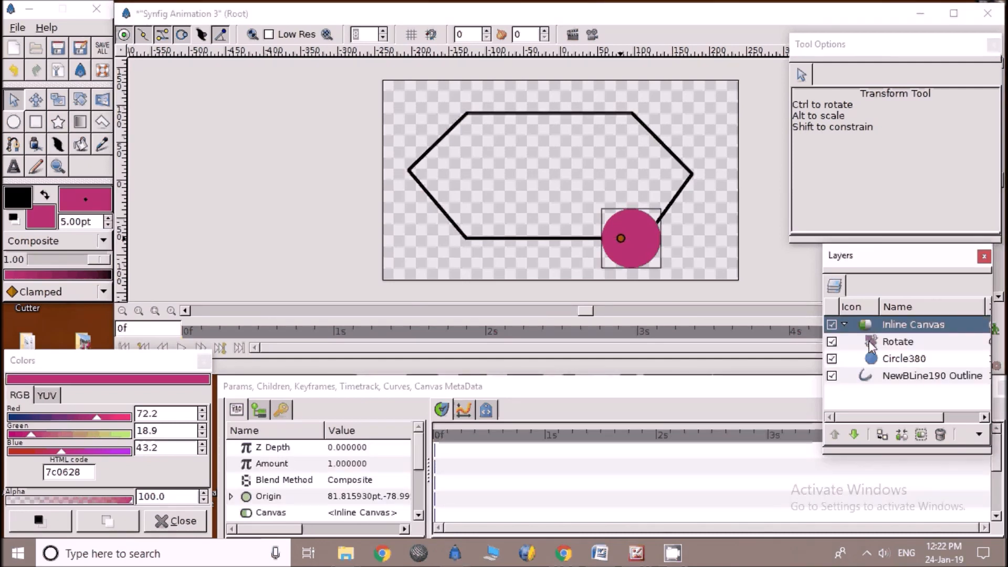
pyautogui.click(897, 342)
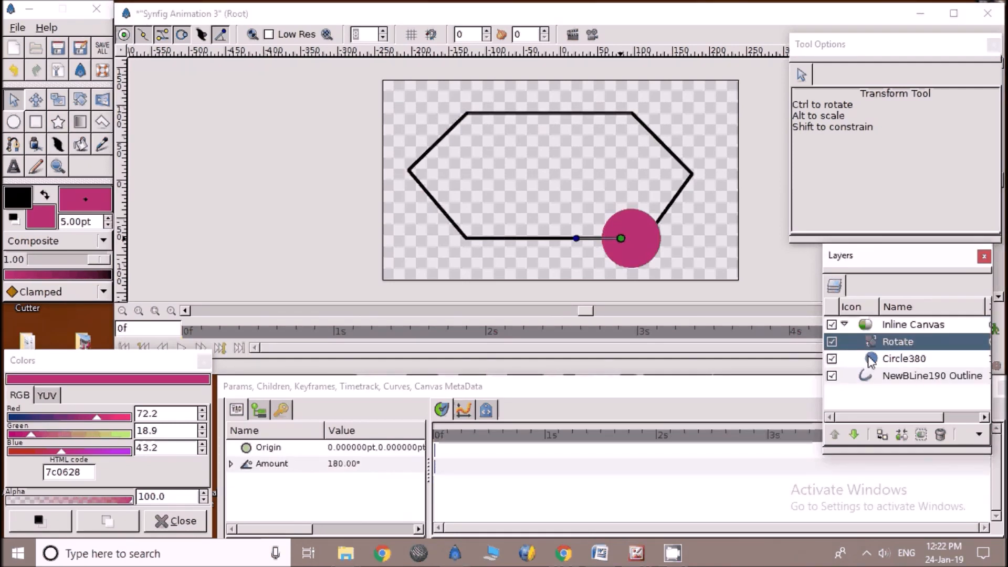
# - Turn on animate editing mode and nudge the circle toward the hexagon's lower-right corner
pyautogui.click(905, 359)
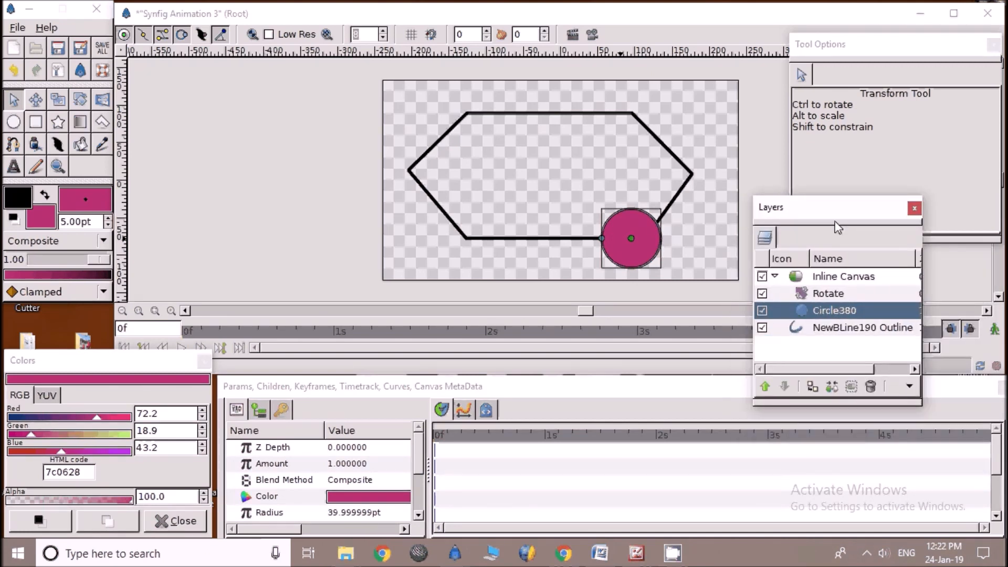
pyautogui.moveTo(994, 330)
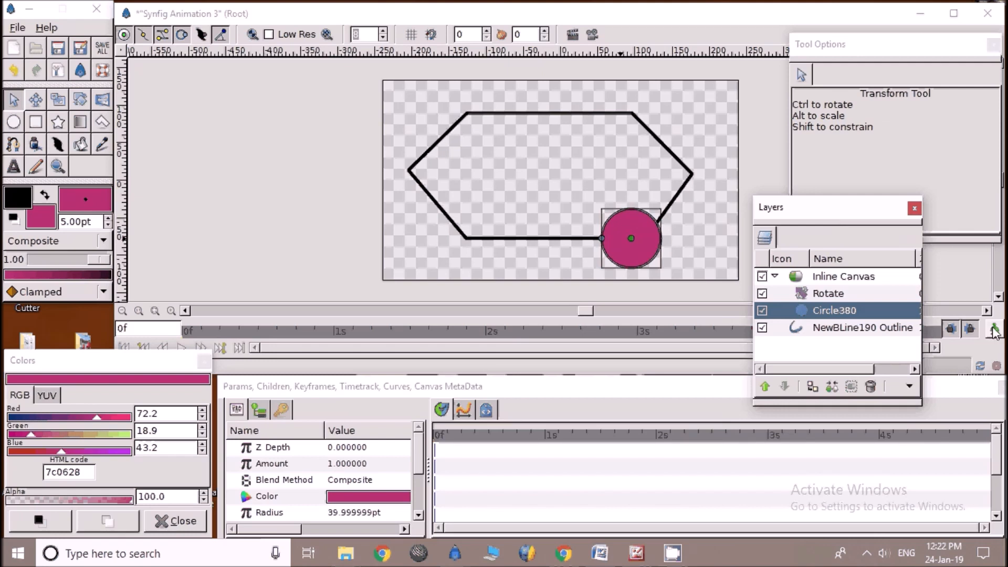
pyautogui.moveTo(993, 329)
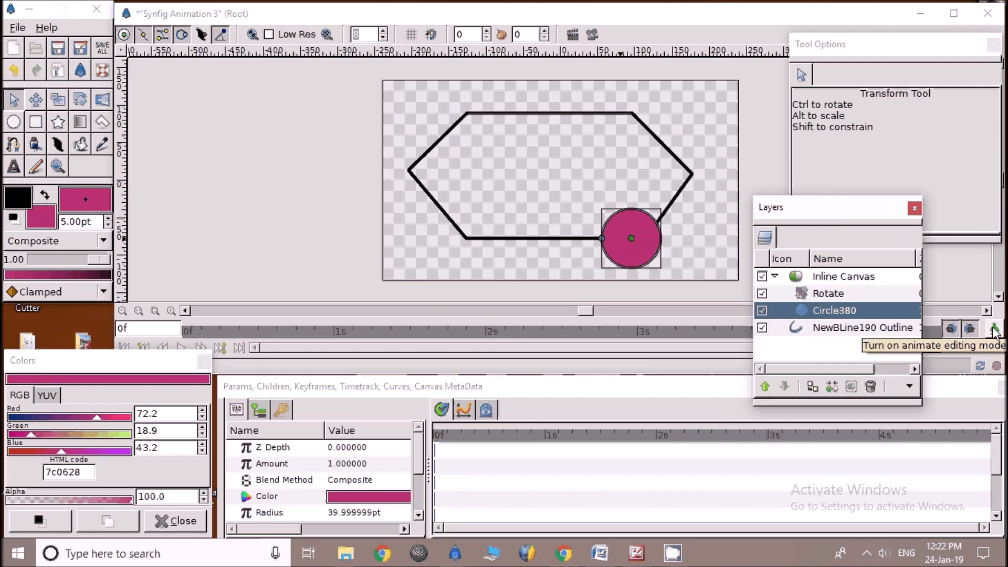
pyautogui.click(996, 328)
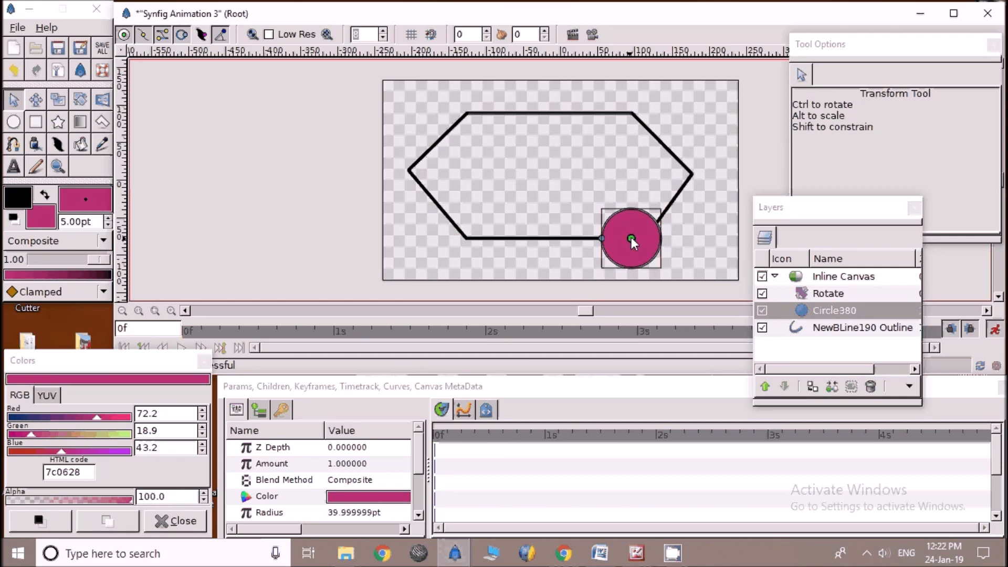
pyautogui.moveTo(631, 239); pyautogui.dragTo(643, 231)
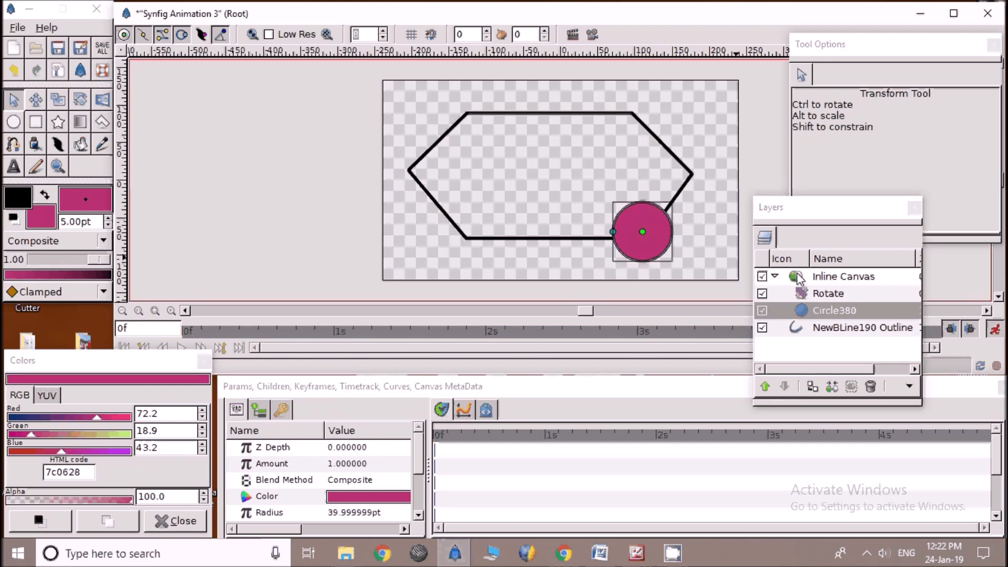
# - Set the time to 5s and move the Inline Canvas origin rightward along the hexagon path
pyautogui.click(842, 276)
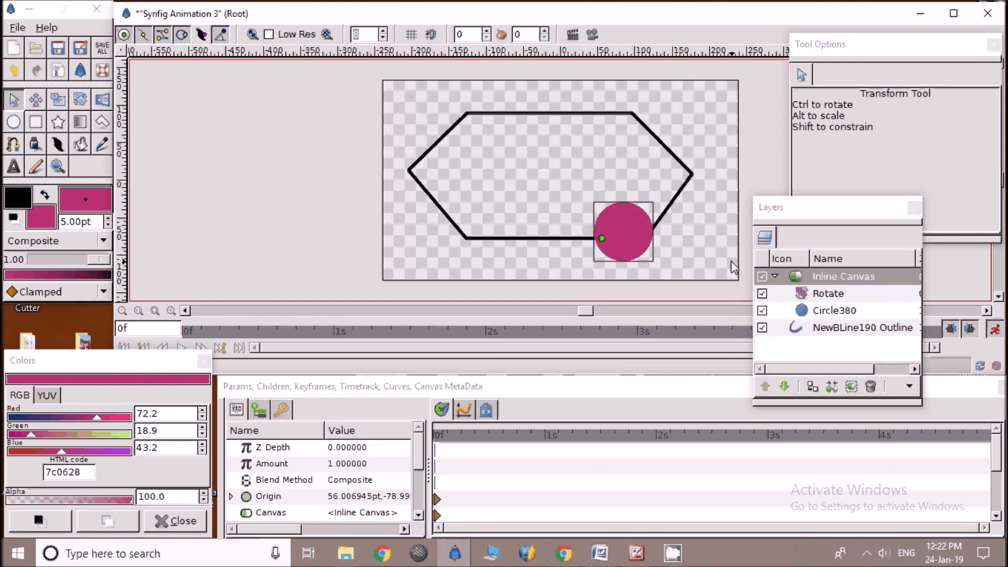
pyautogui.moveTo(905, 324)
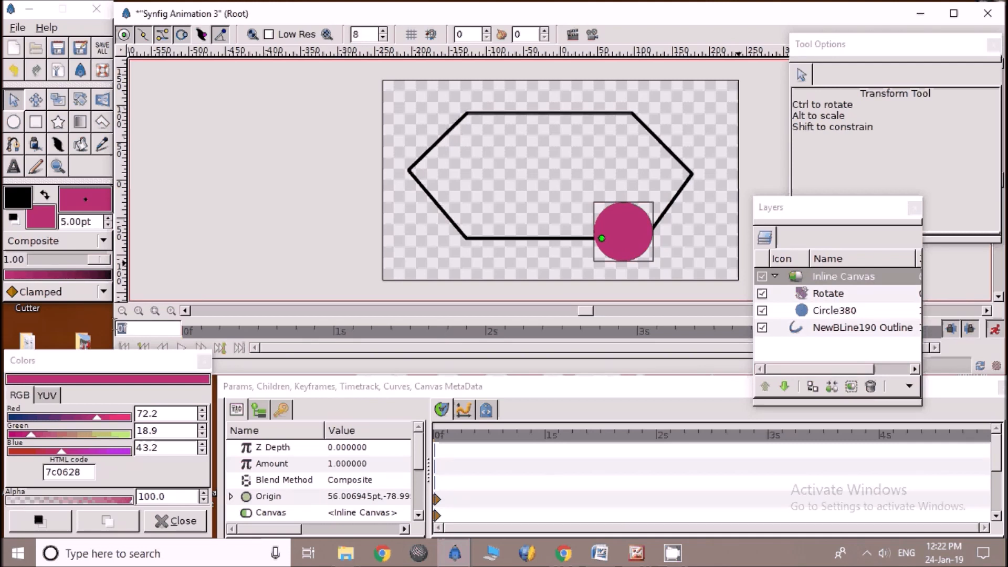
pyautogui.write('5')
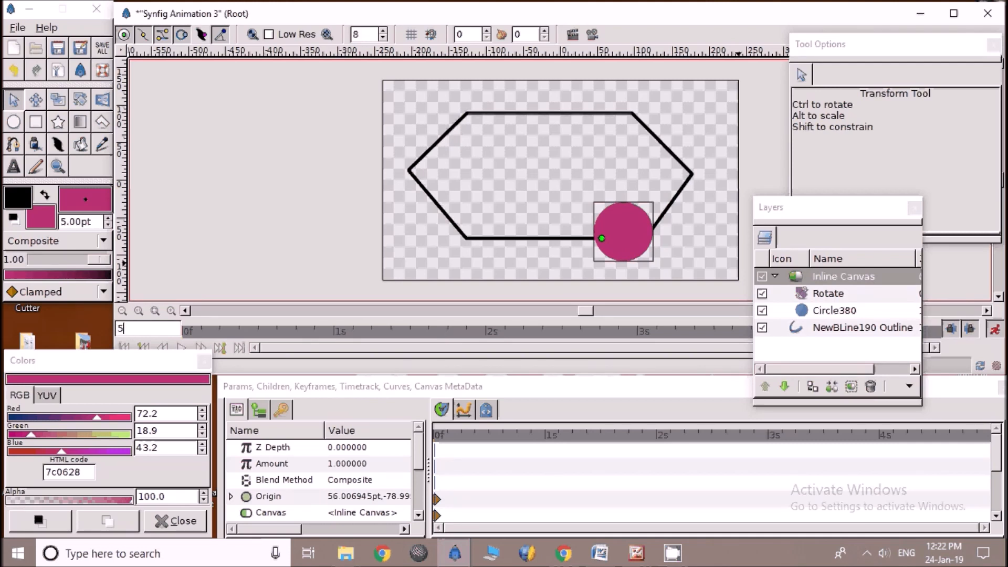
pyautogui.write('s')
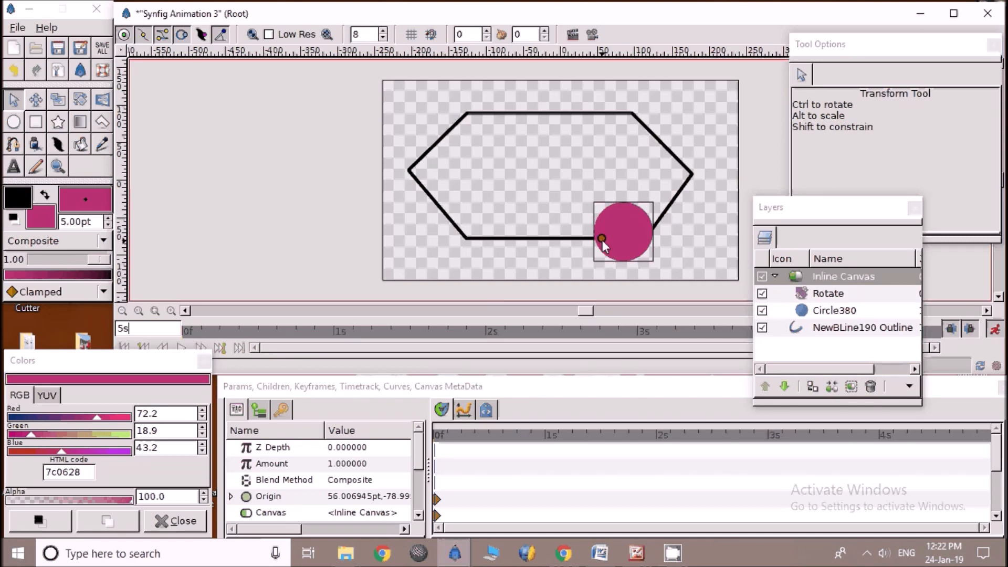
pyautogui.moveTo(601, 238); pyautogui.dragTo(640, 238)
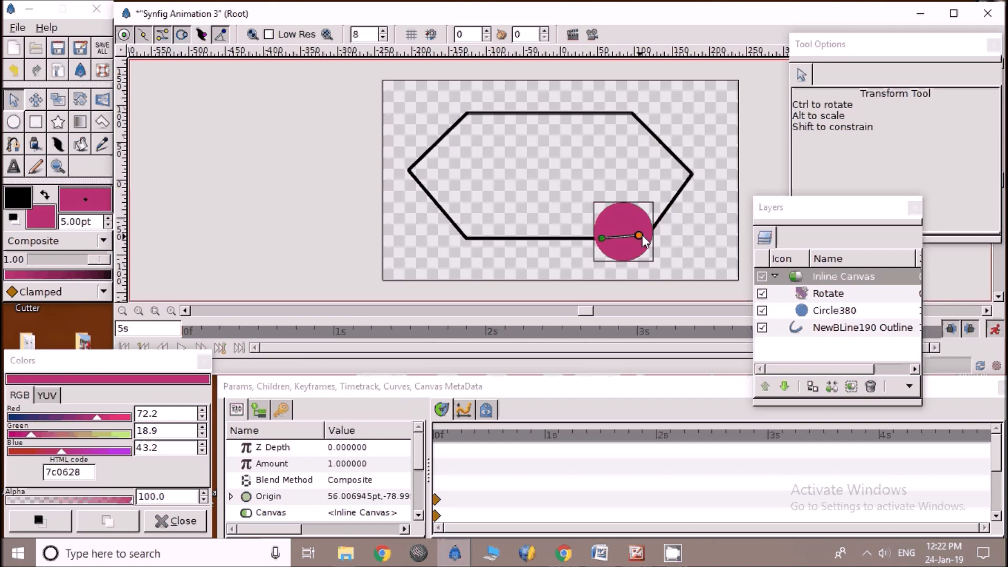